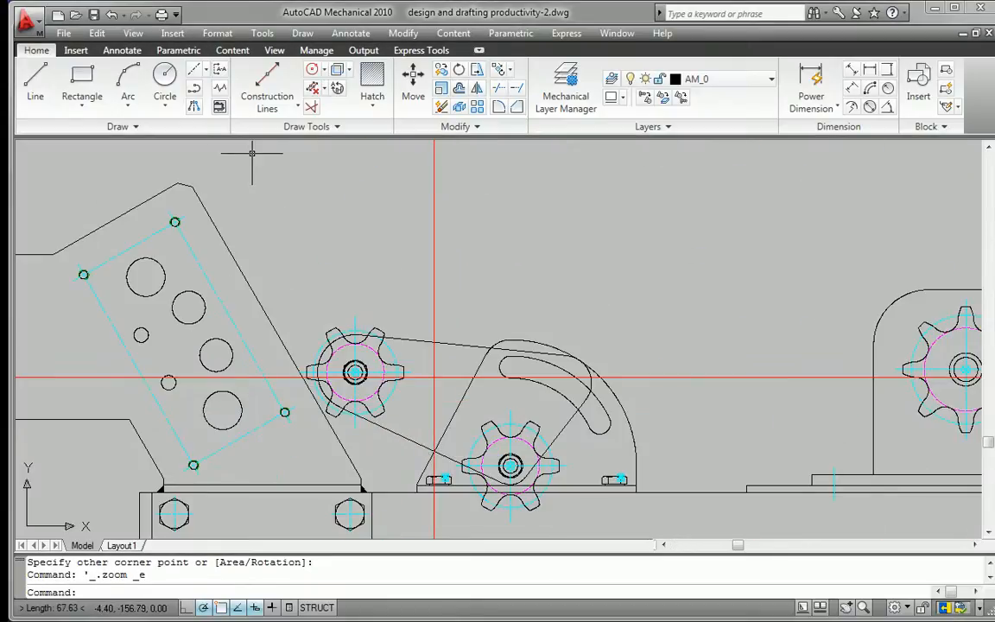
Pick a square creation method under More Rectangles and view the whole assembly.
{"action": "left_click", "coordinate": [81, 82]}
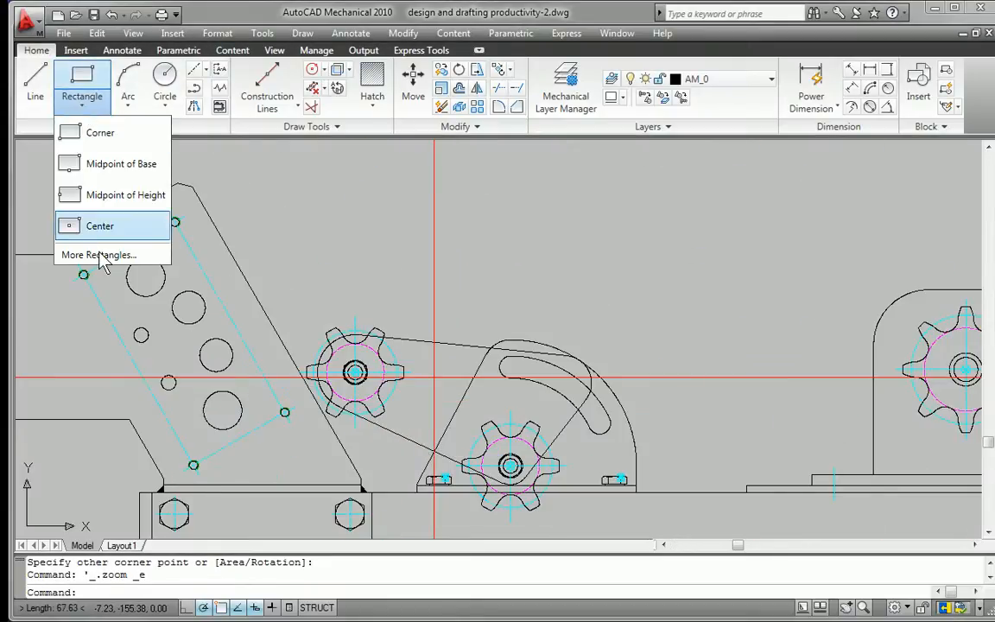
{"action": "left_click", "coordinate": [98, 254]}
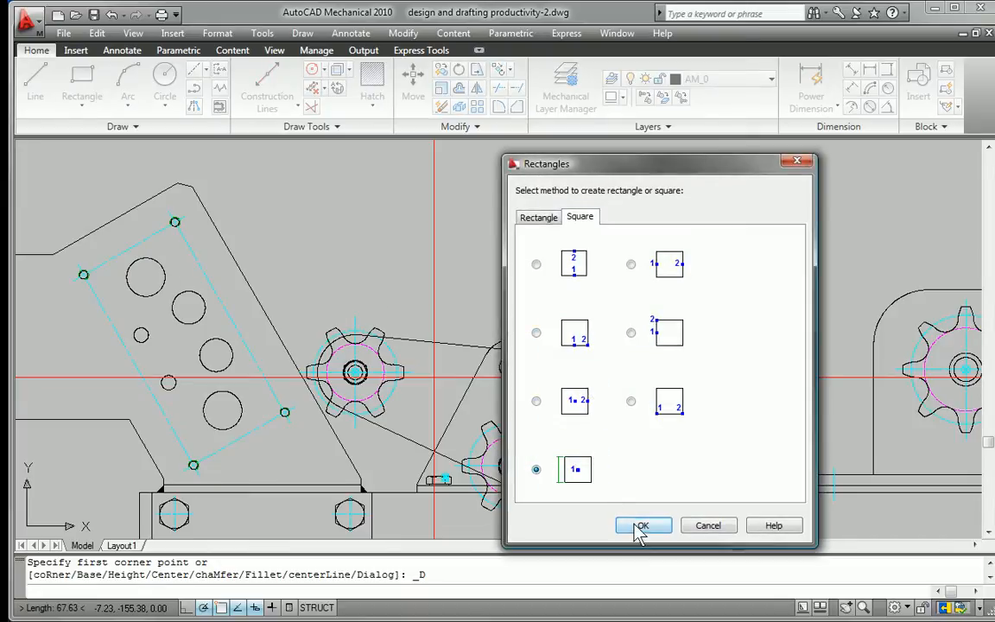
{"action": "left_click", "coordinate": [642, 525]}
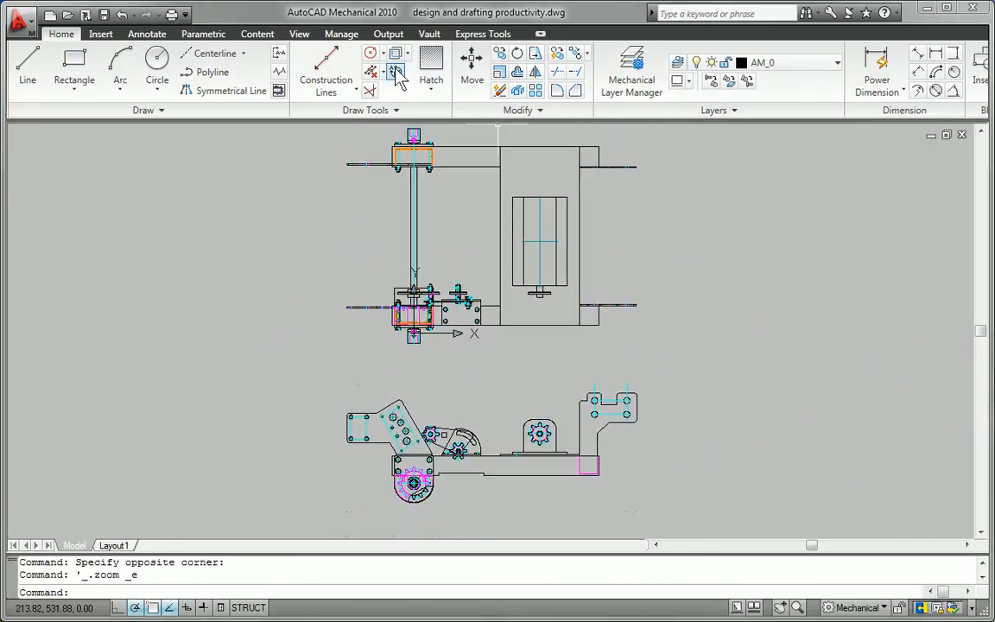
Create a 2:1 ISO detail of the circled plan-view area and start dimensioning it.
{"action": "left_click", "coordinate": [396, 72]}
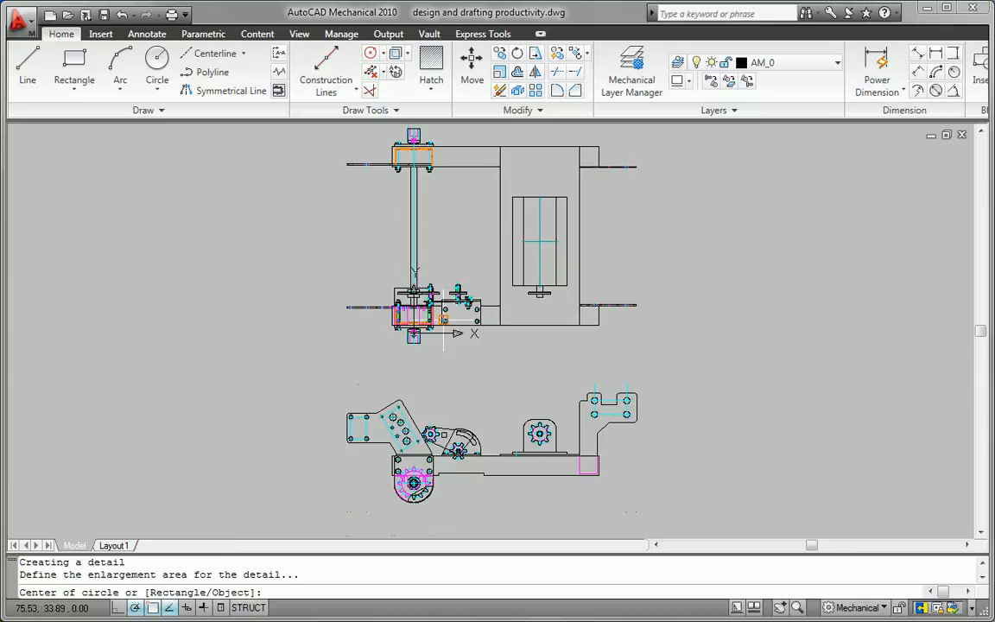
{"action": "left_click", "coordinate": [443, 320]}
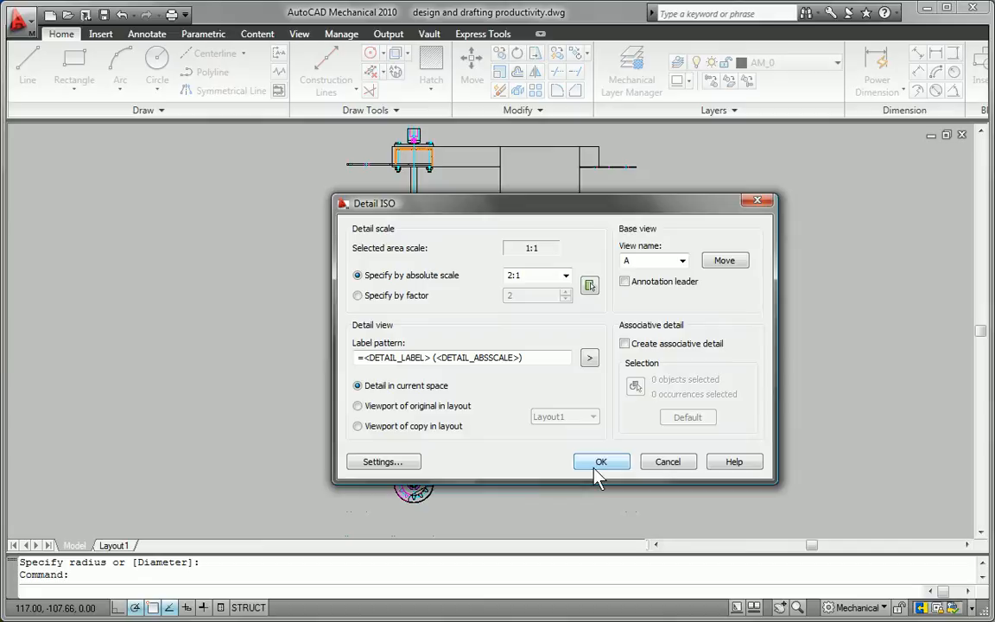
{"action": "left_click", "coordinate": [601, 461]}
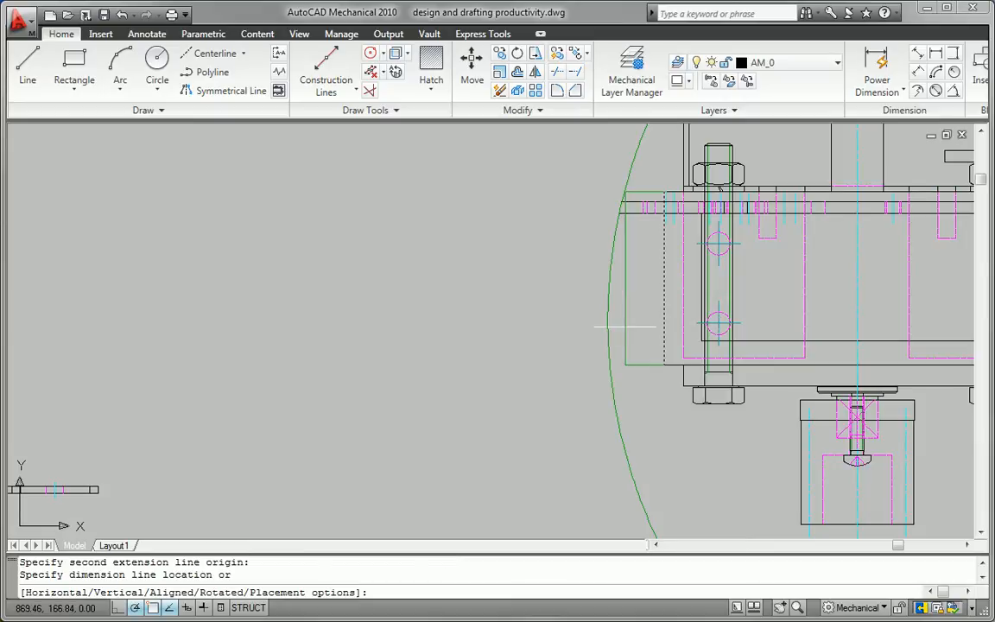
{"action": "left_click", "coordinate": [203, 34]}
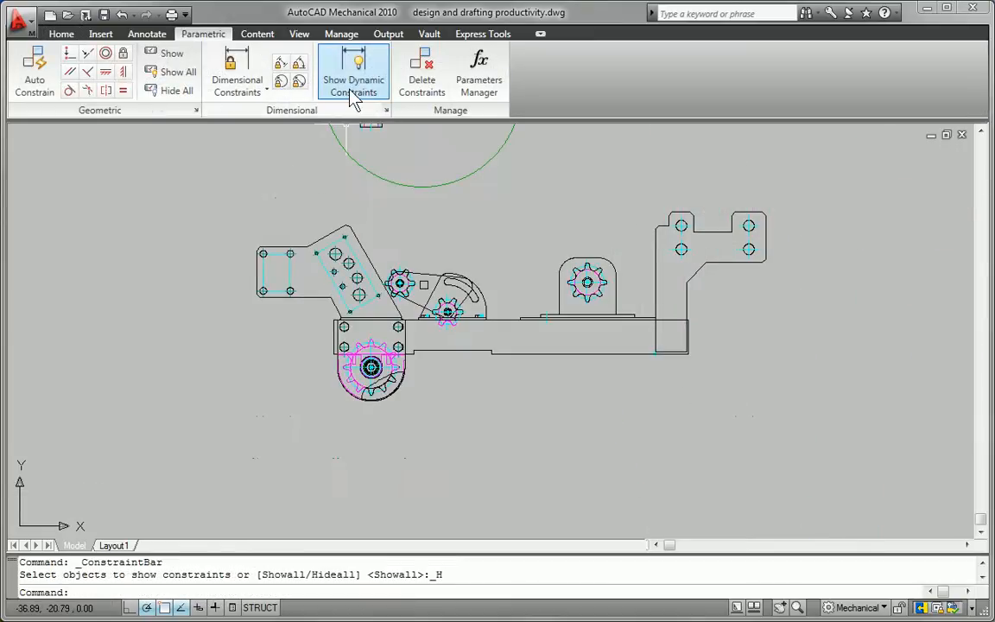
Show dynamic constraints and edit the d1=470.48 length constraint beneath the base plate.
{"action": "left_click", "coordinate": [353, 74]}
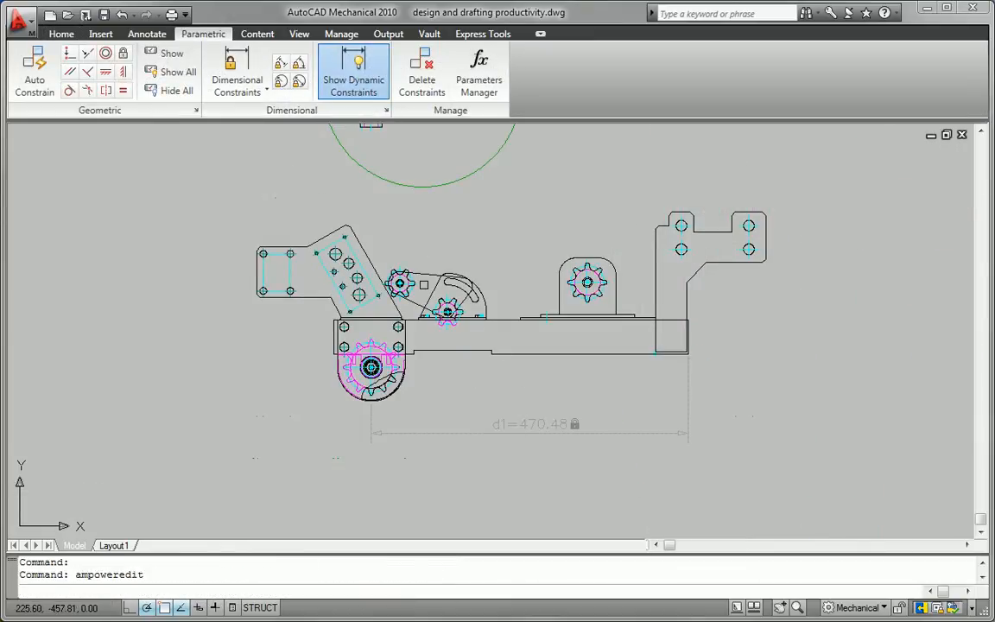
{"action": "double_click", "coordinate": [531, 423]}
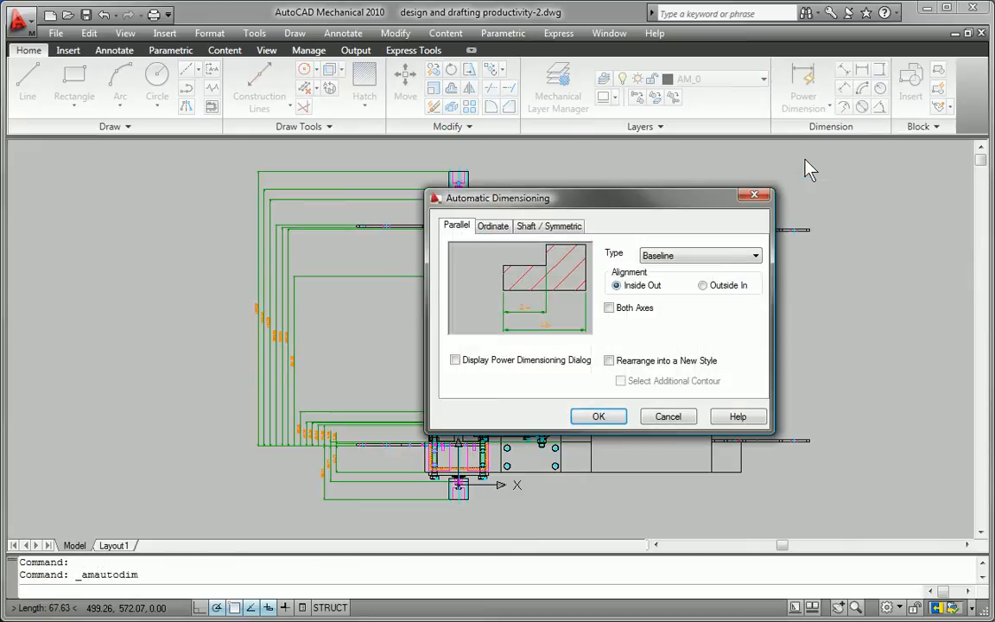
Apply ordinate automatic dimensioning with Short Dimension Lines kept on.
{"action": "left_click", "coordinate": [492, 226]}
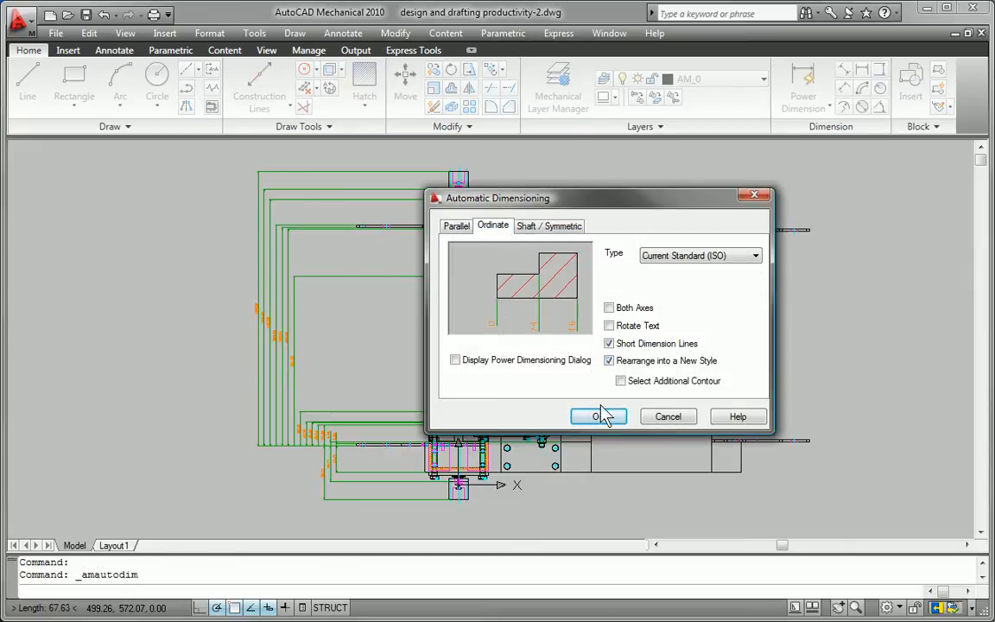
{"action": "left_click", "coordinate": [600, 417]}
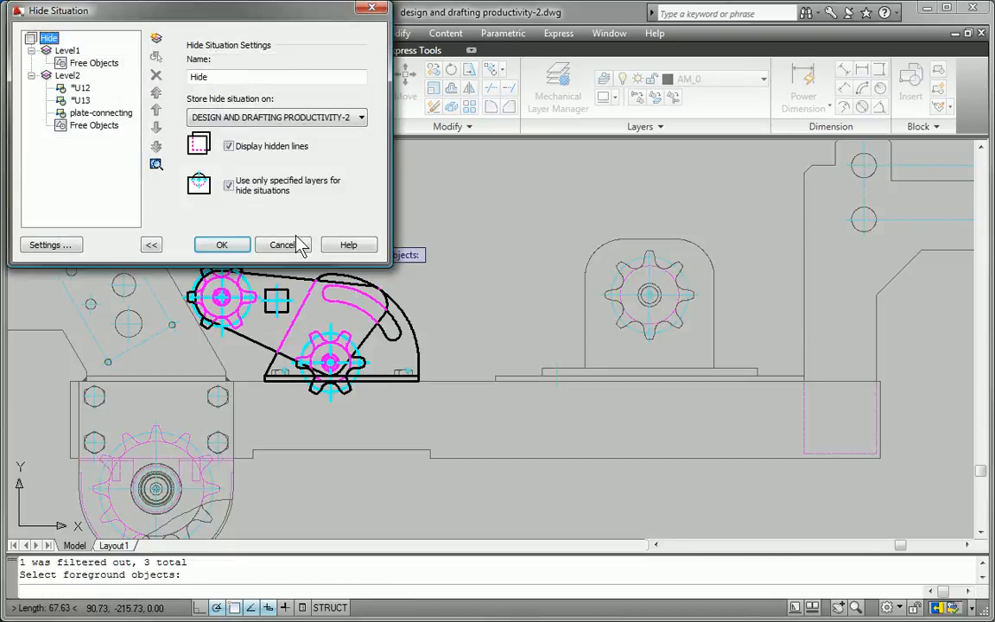
Turn off hidden-line display, then rotate the linkage -35° about the lower sprocket centre.
{"action": "left_click", "coordinate": [229, 146]}
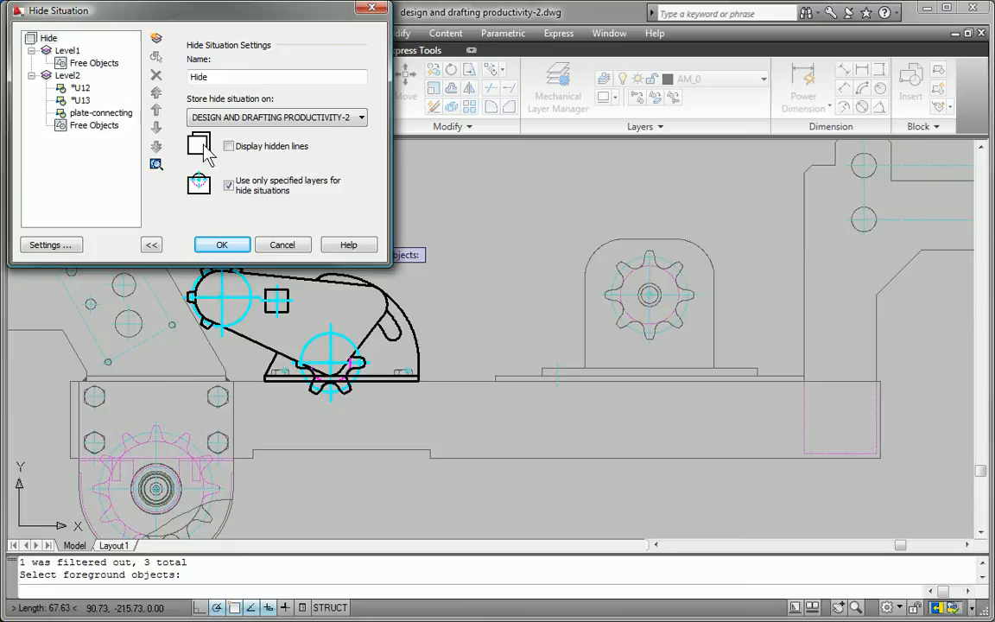
{"action": "left_click", "coordinate": [222, 245]}
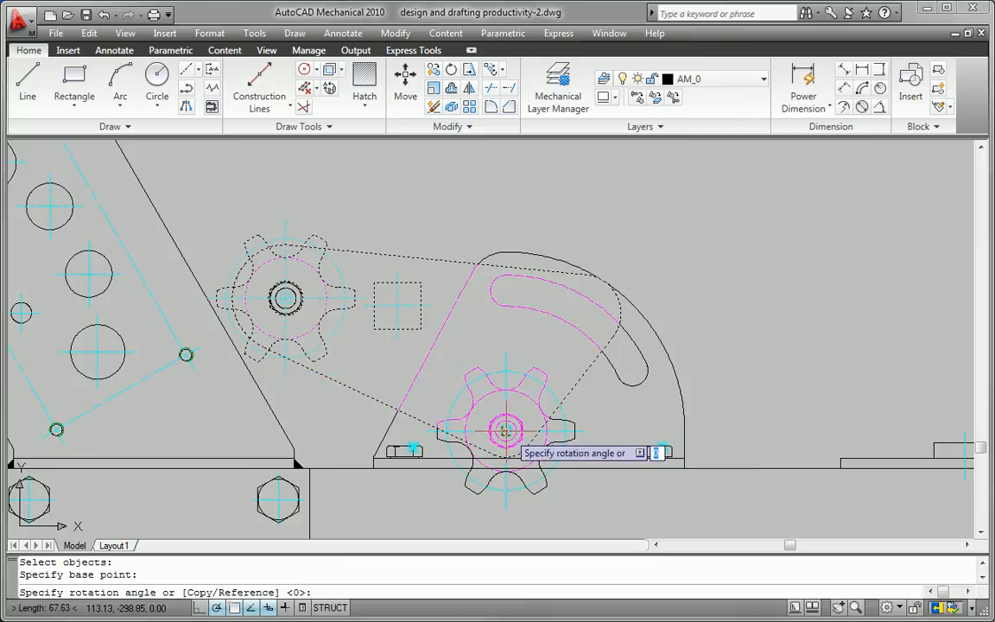
{"action": "type", "text": "-35"}
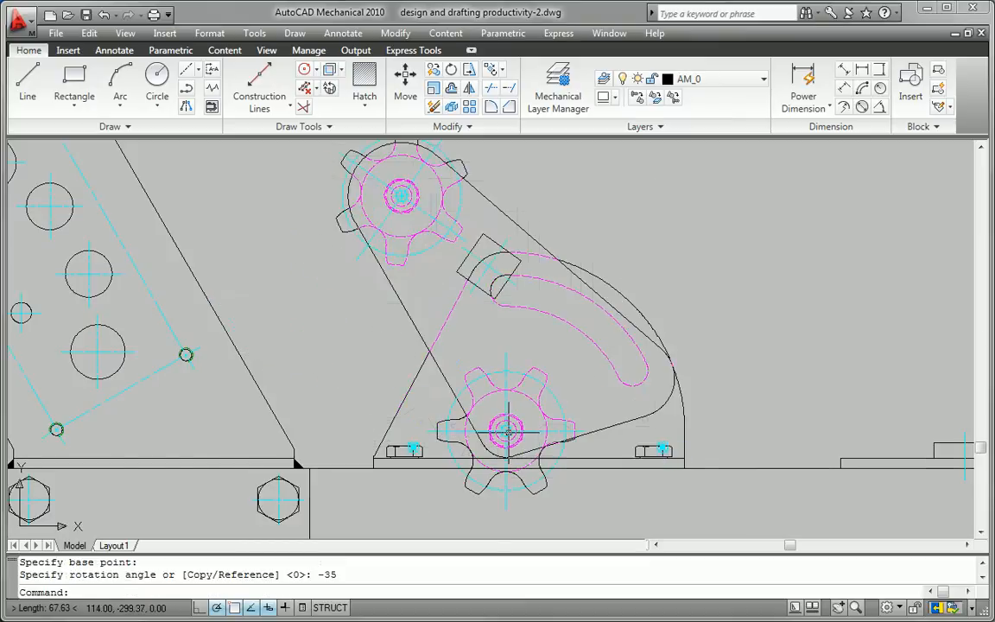